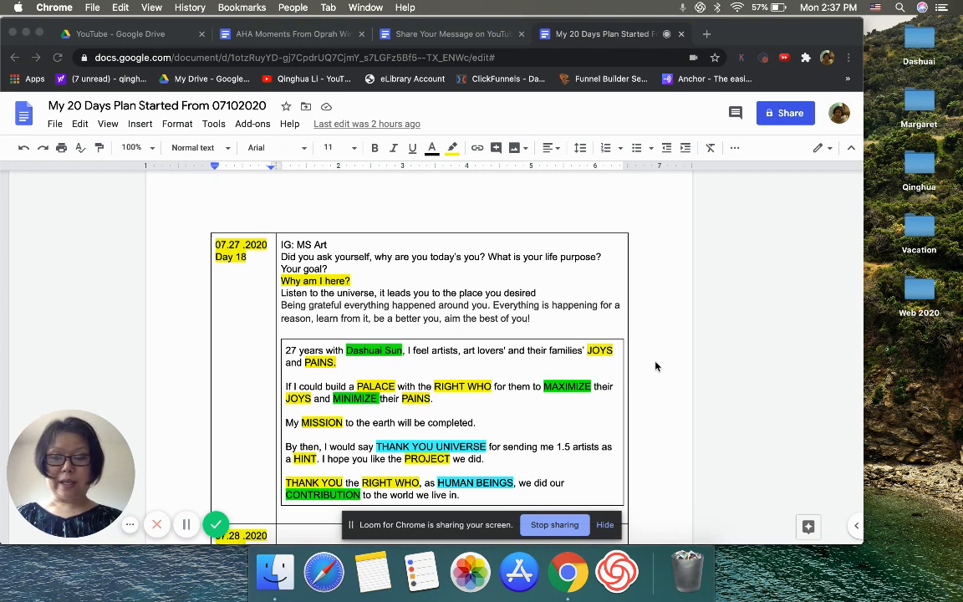
{"action": "mouse_move", "coordinate": [588, 357]}
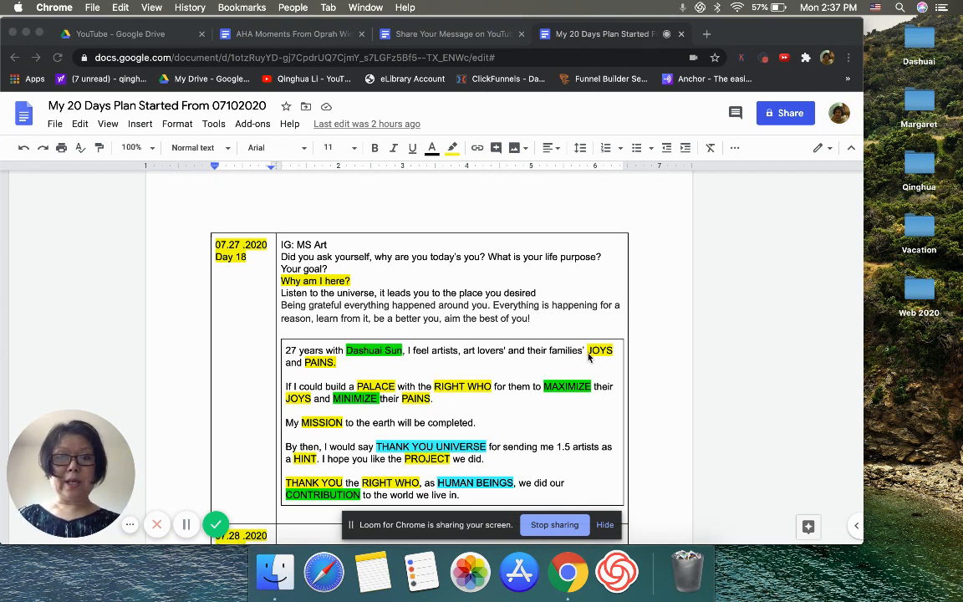
{"action": "mouse_move", "coordinate": [594, 297]}
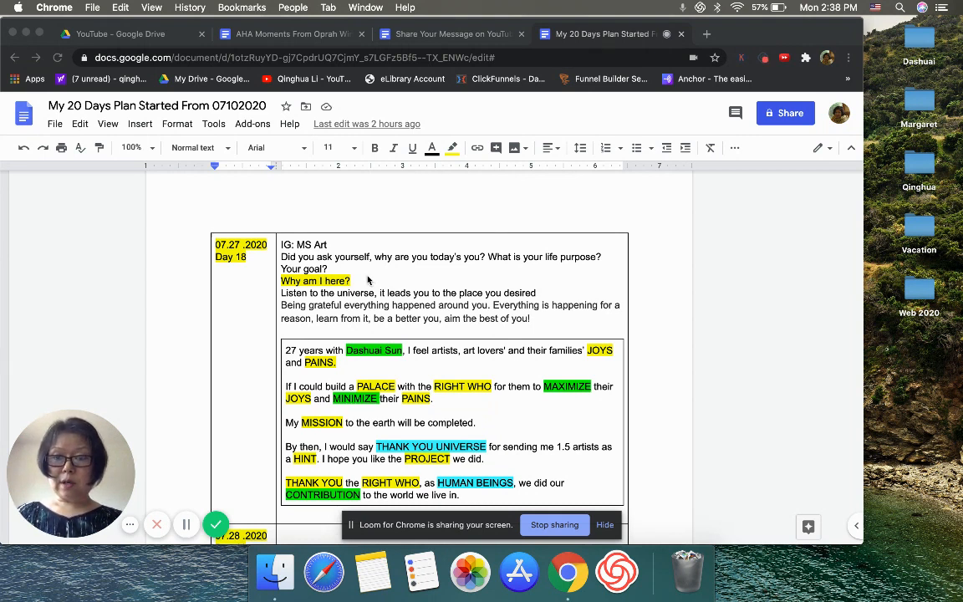
{"action": "mouse_move", "coordinate": [398, 306]}
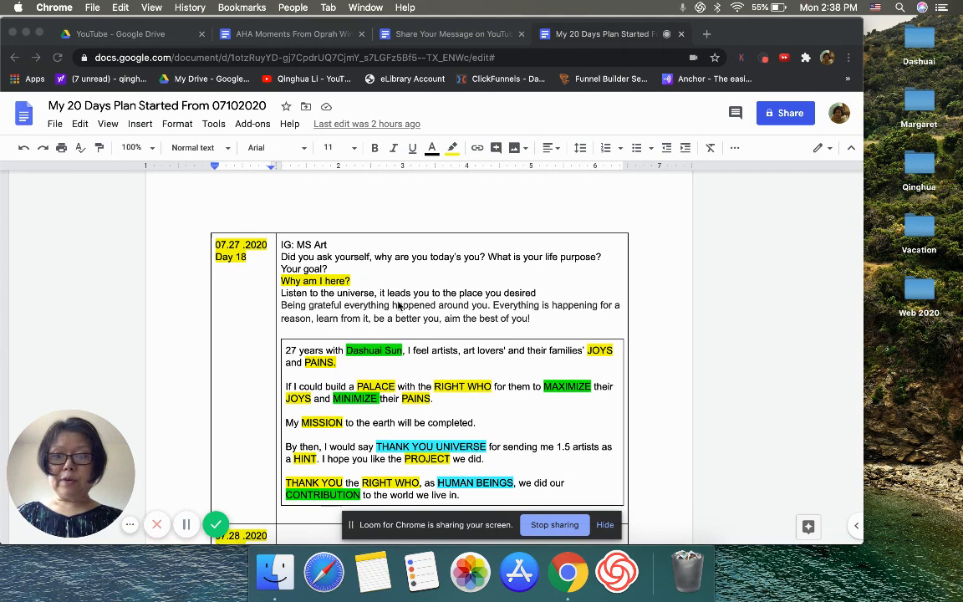
Bring up the 'AHA Moments From Oprah Winfrey' notes with its captioned video screenshots
{"action": "scroll", "scroll_direction": "down", "scroll_amount": 3}
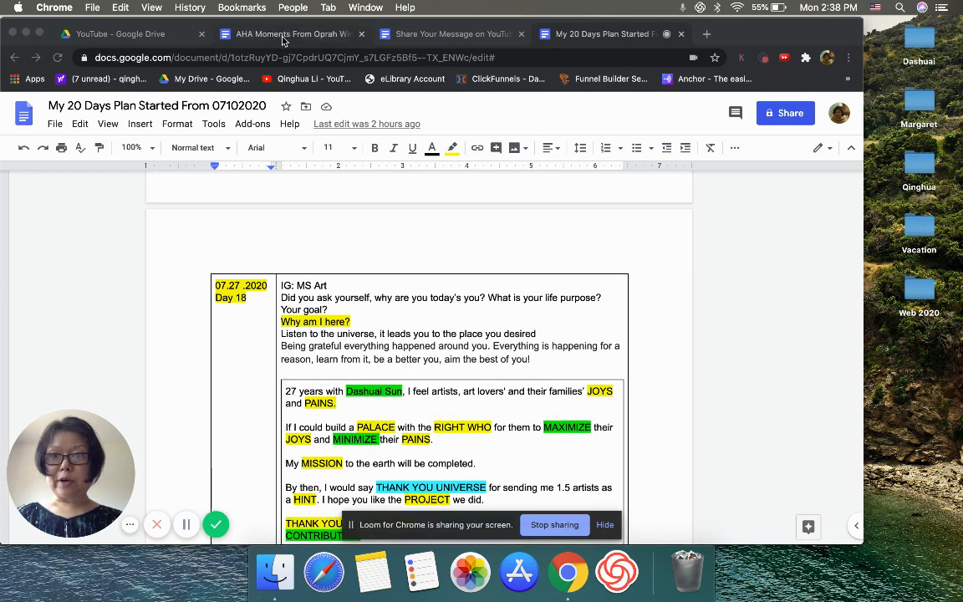
{"action": "left_click", "coordinate": [287, 34]}
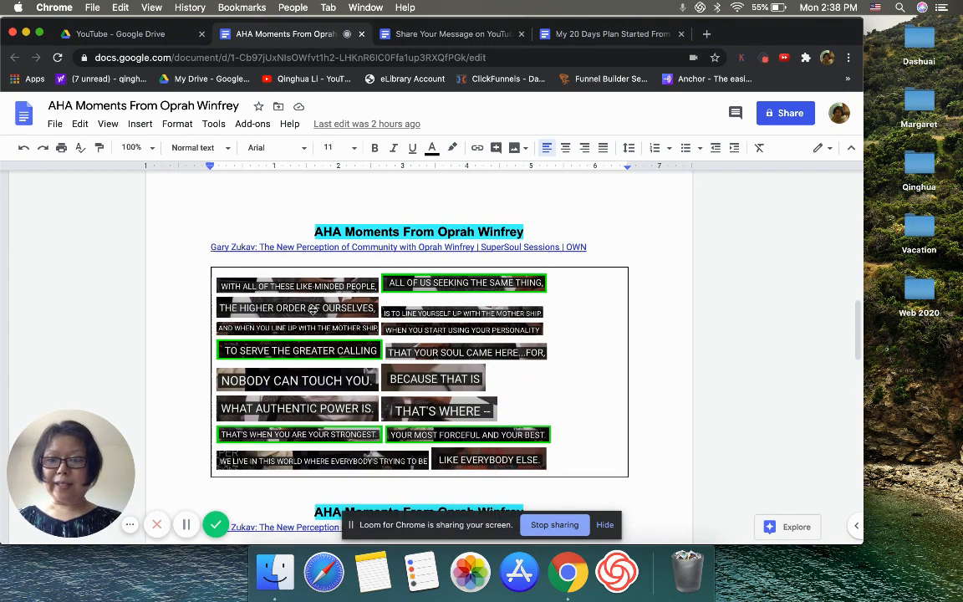
{"action": "mouse_move", "coordinate": [565, 297]}
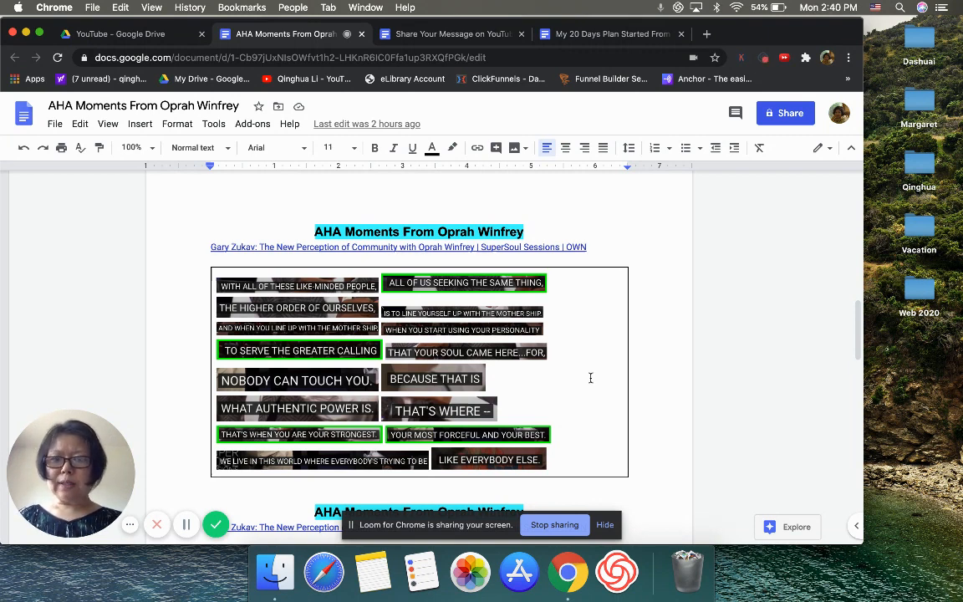
Scroll past the second AHA Moments section and switch to 'Share Your Message on YouTube Contents'
{"action": "scroll", "scroll_direction": "down", "scroll_amount": 3}
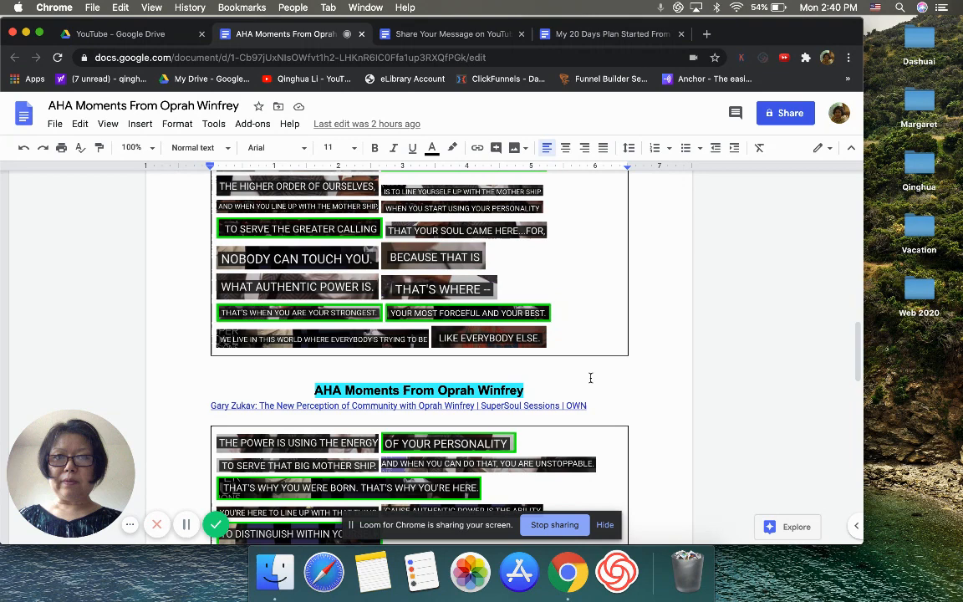
{"action": "left_click", "coordinate": [448, 34]}
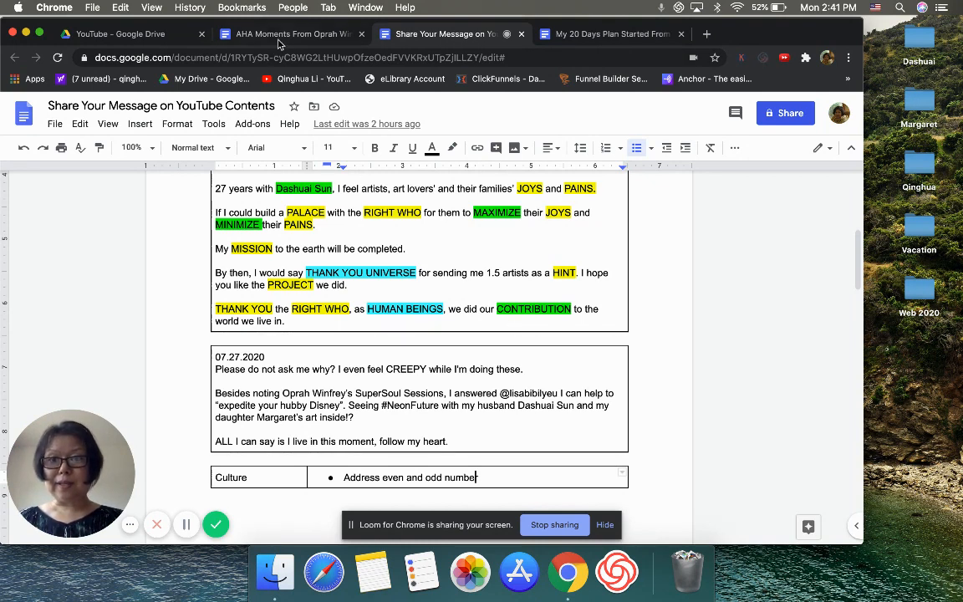
{"action": "left_click", "coordinate": [287, 34]}
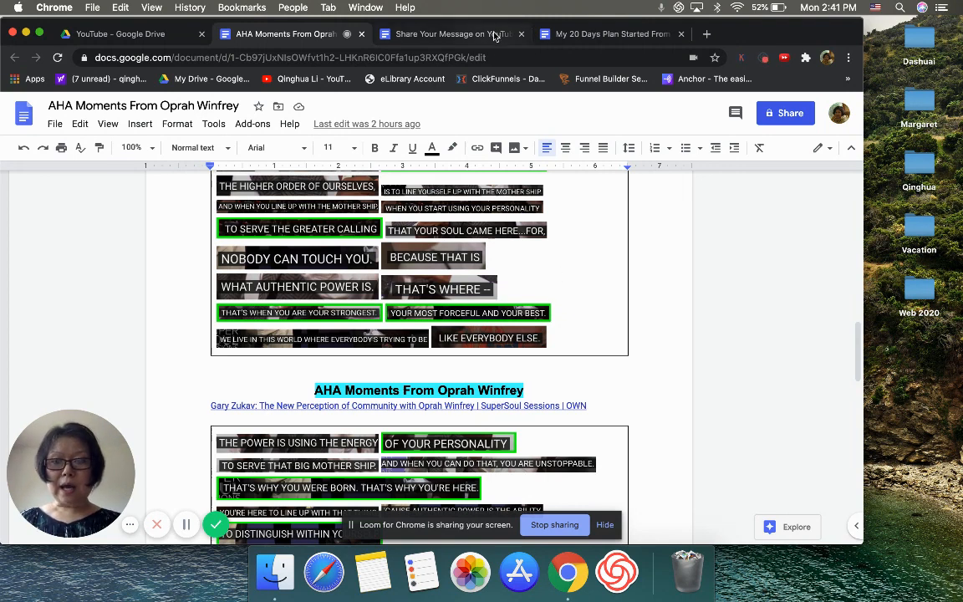
{"action": "left_click", "coordinate": [443, 34]}
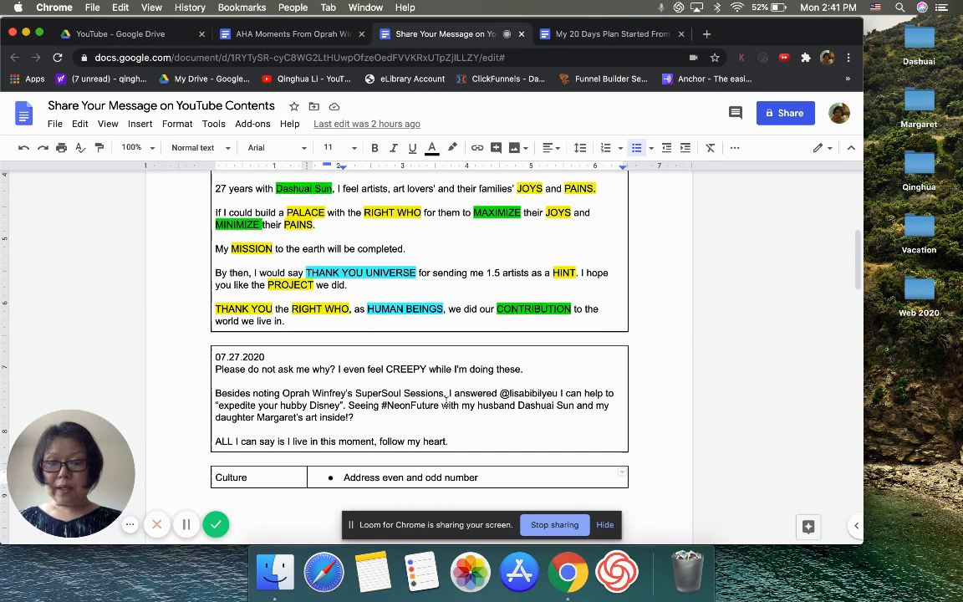
{"action": "left_click", "coordinate": [287, 33]}
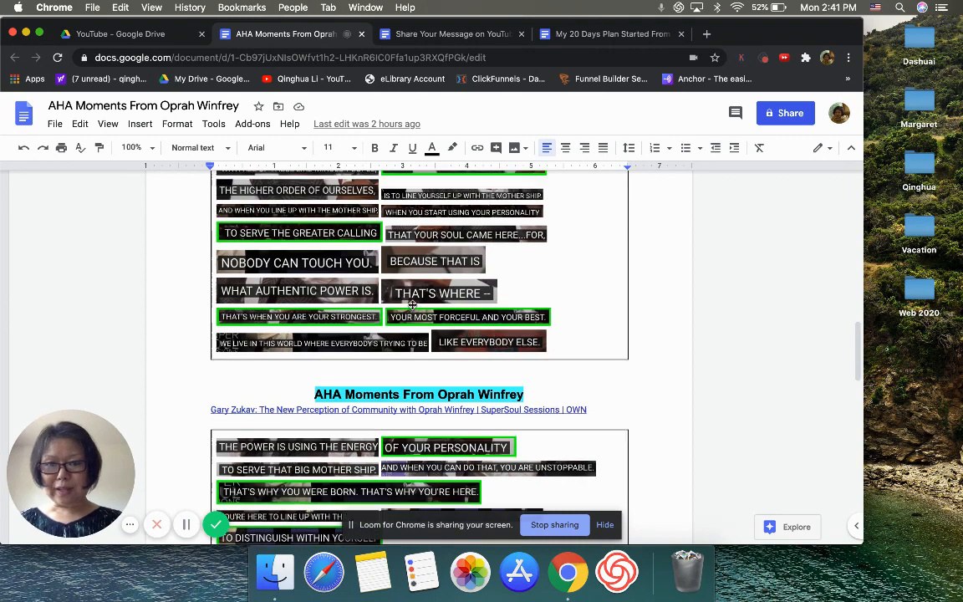
{"action": "scroll", "scroll_direction": "down", "scroll_amount": 3}
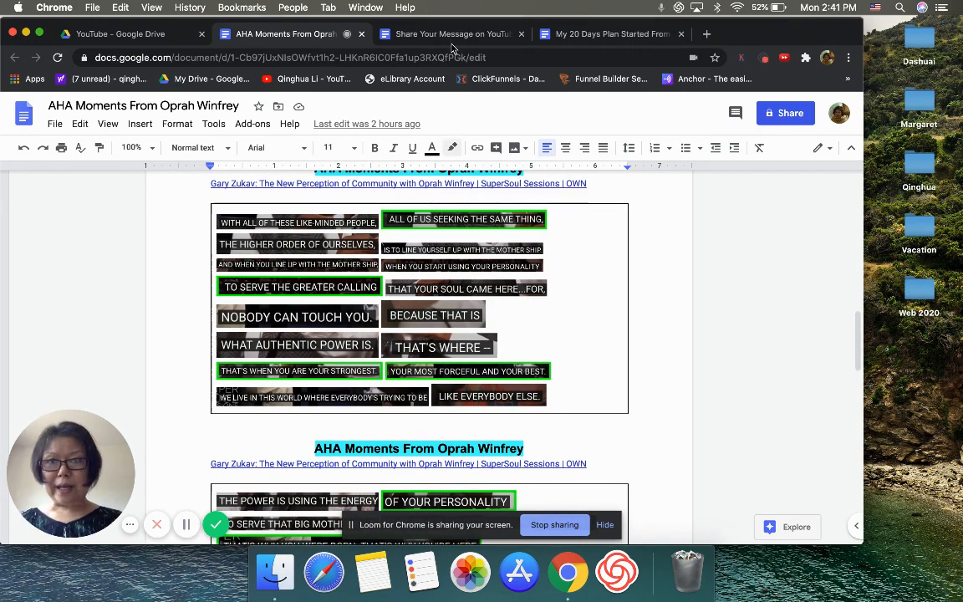
{"action": "left_click", "coordinate": [448, 33]}
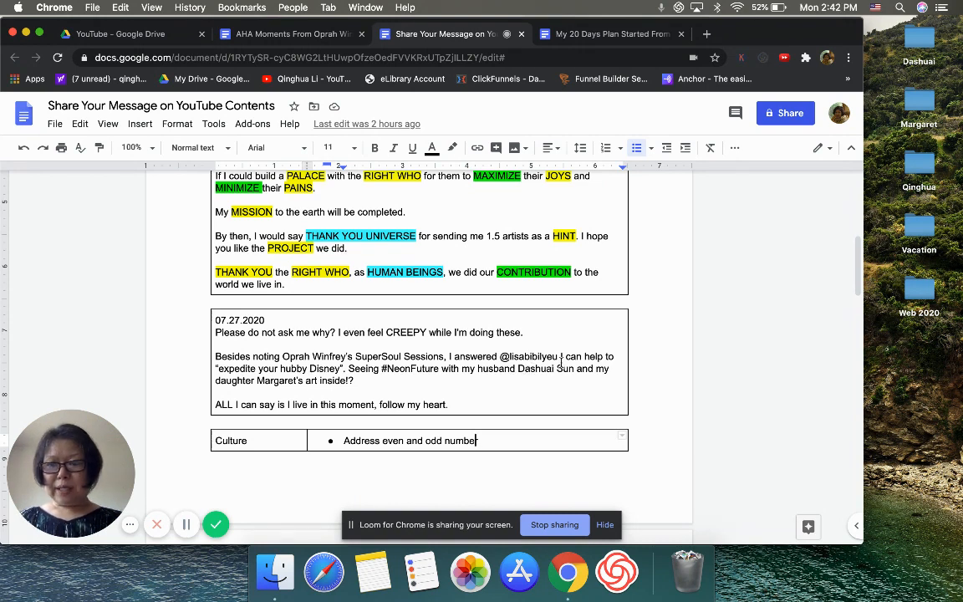
{"action": "mouse_move", "coordinate": [558, 341]}
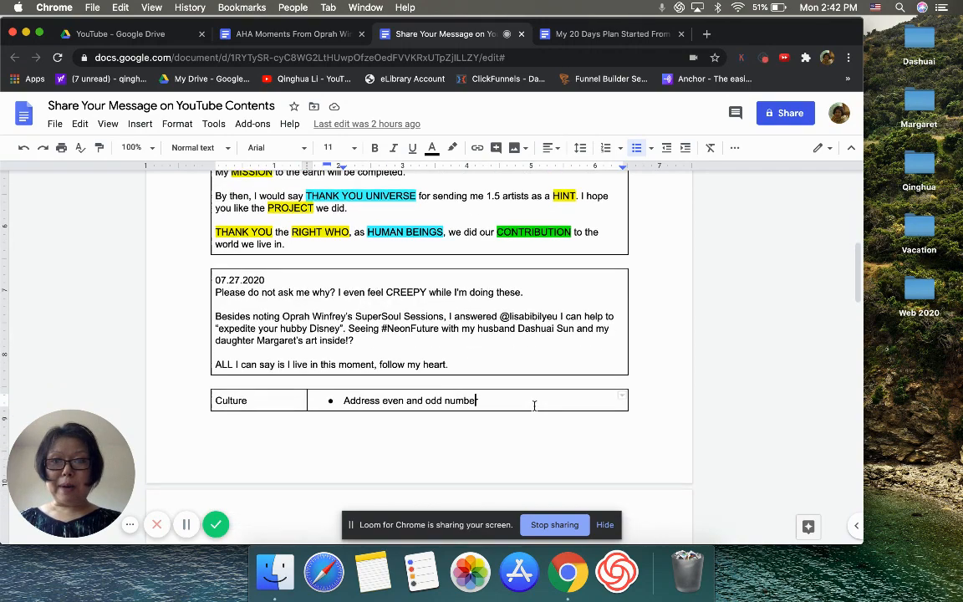
{"action": "scroll", "scroll_direction": "down", "scroll_amount": 3}
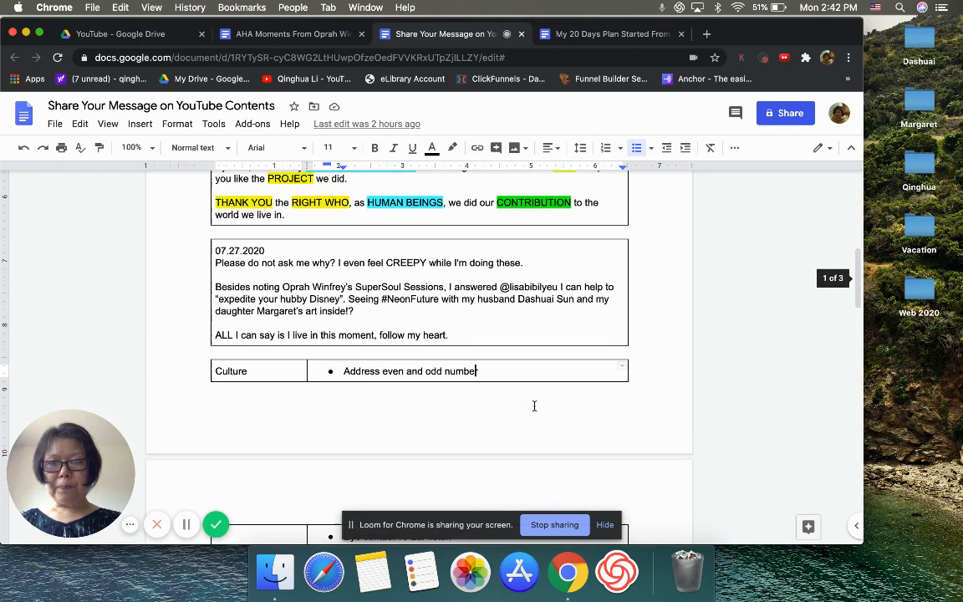
{"action": "scroll", "scroll_direction": "down", "scroll_amount": 3}
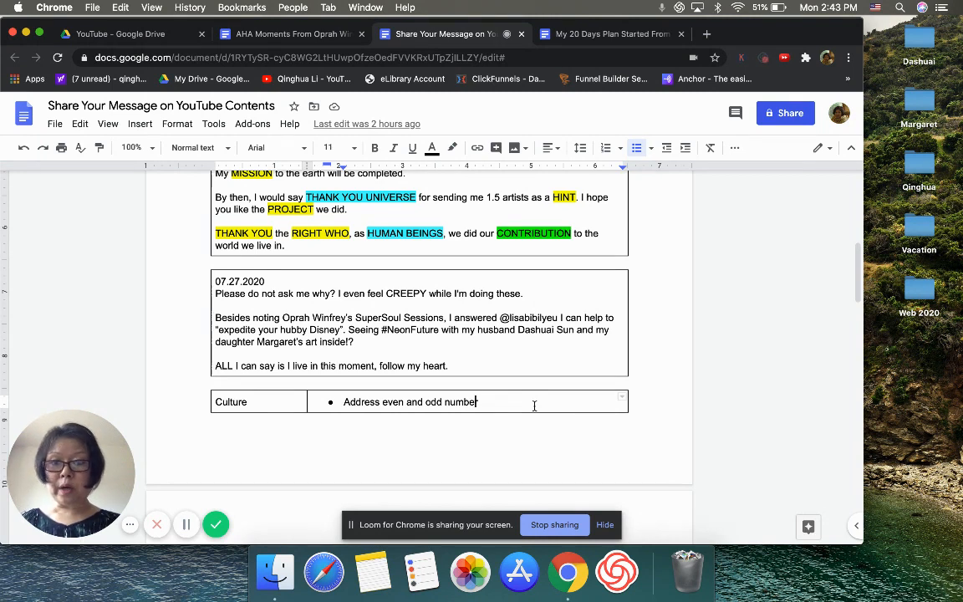
{"action": "scroll", "scroll_direction": "down", "scroll_amount": 3}
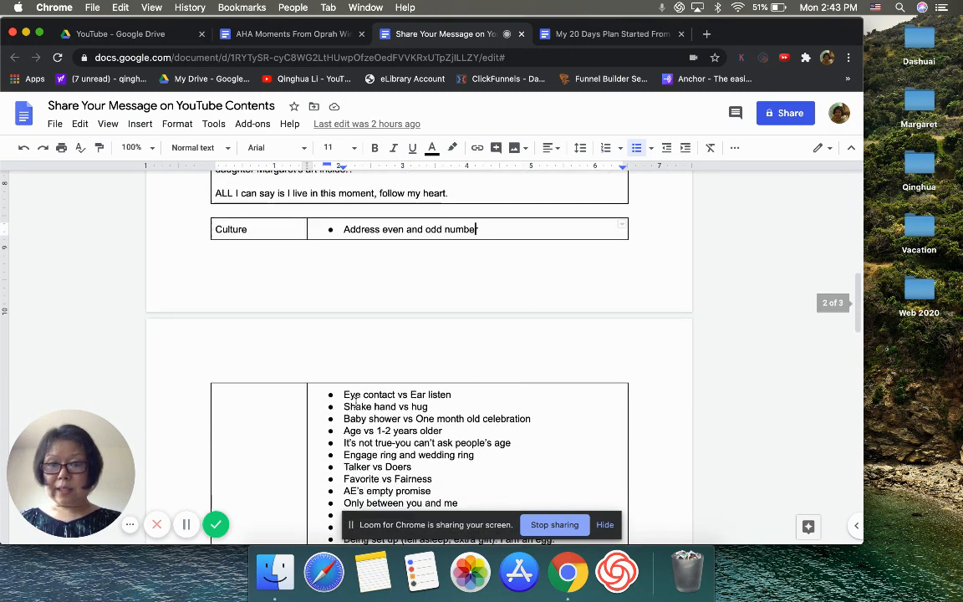
{"action": "mouse_move", "coordinate": [541, 369]}
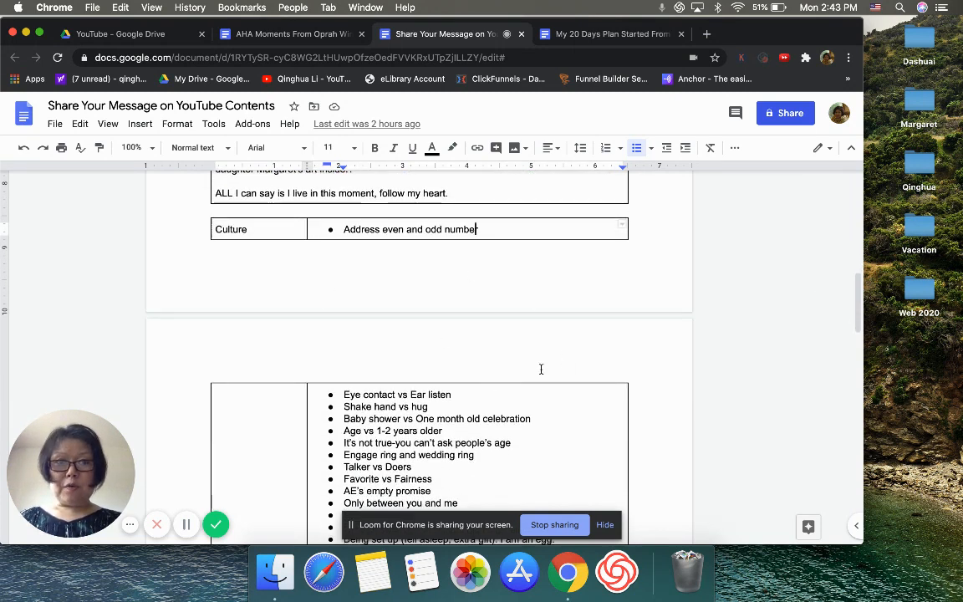